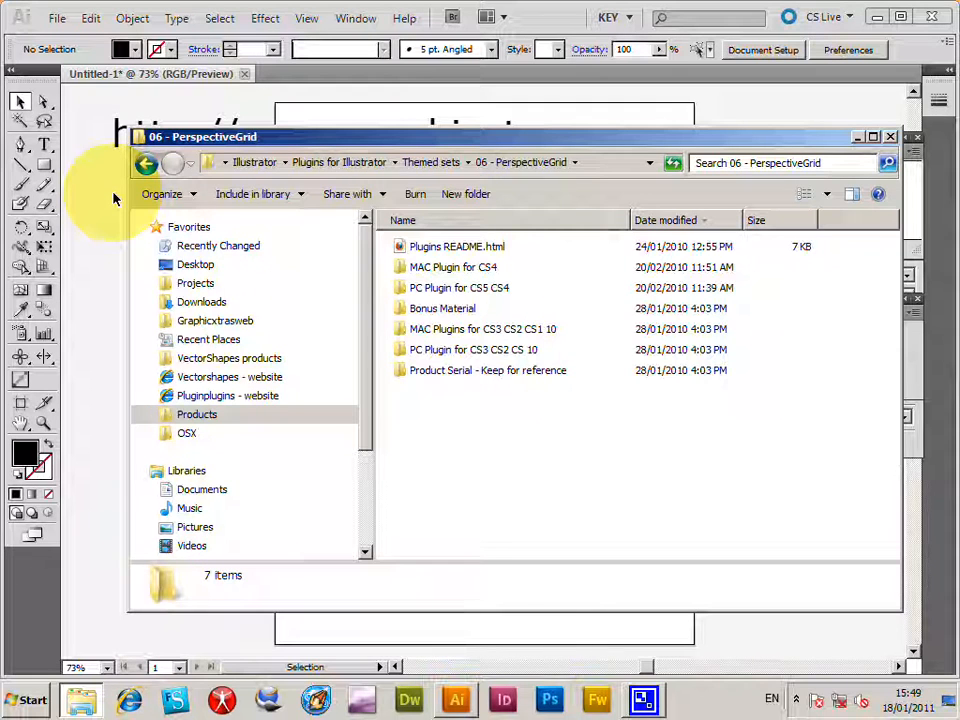
mouse_move(484, 308)
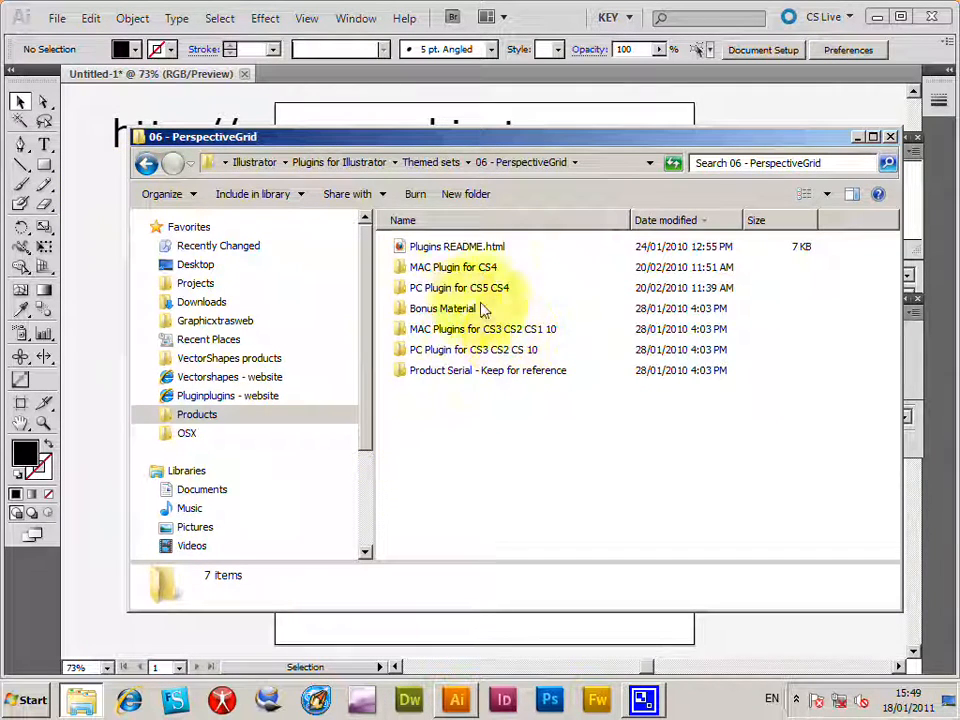
- Open the PC Plugin for CS3 CS4 folder holding GX06_PerspectiveGrid.aip and browse its file list
double_click(460, 288)
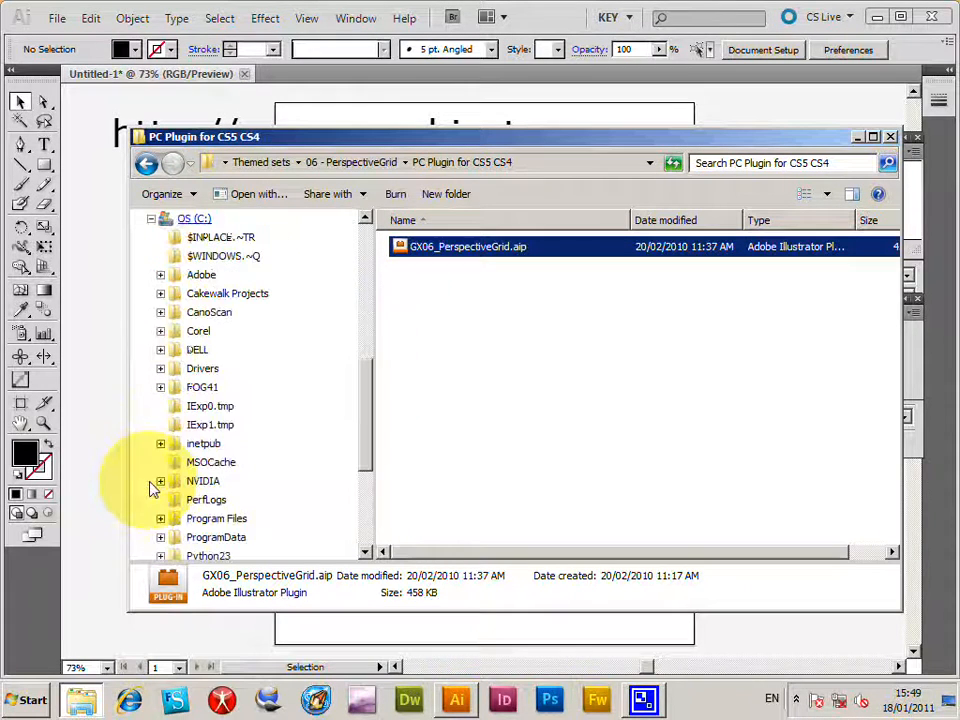
scroll(down, 3)
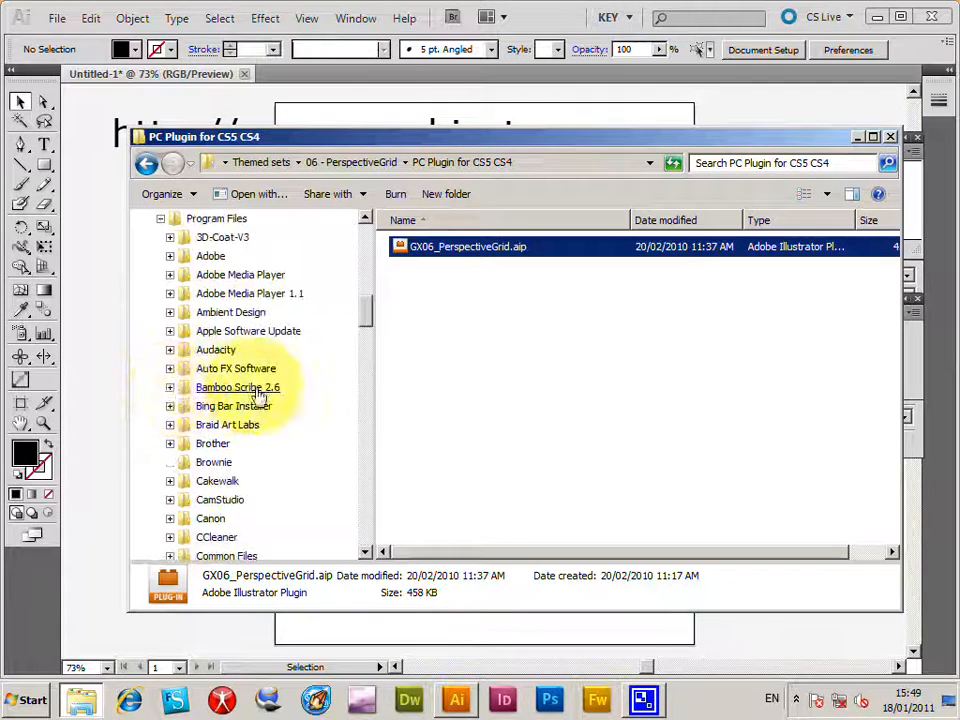
scroll(down, 3)
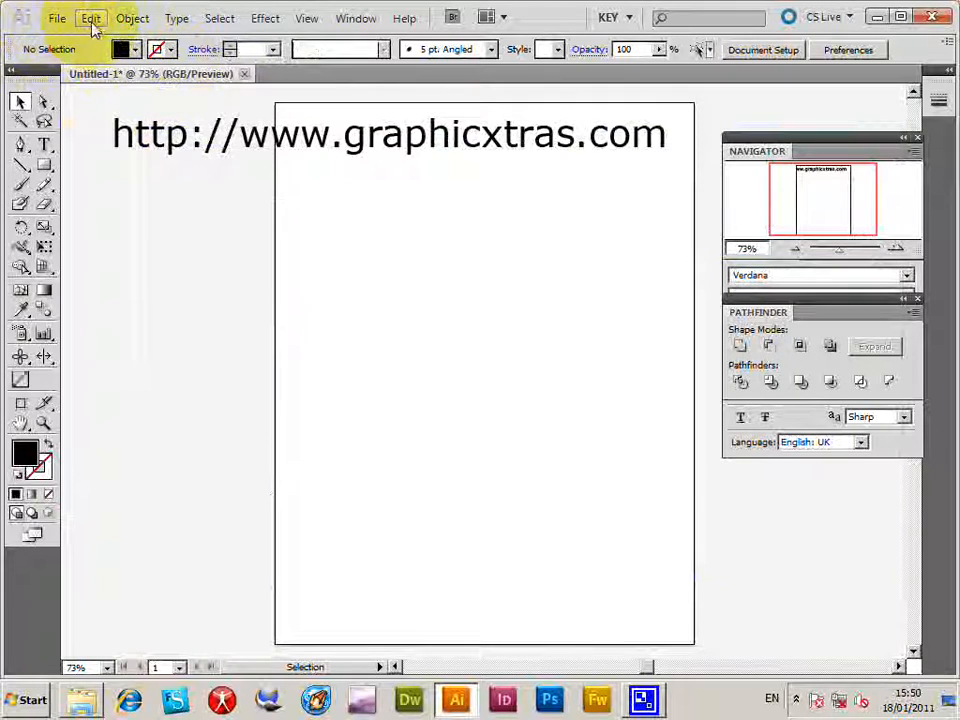
click(90, 18)
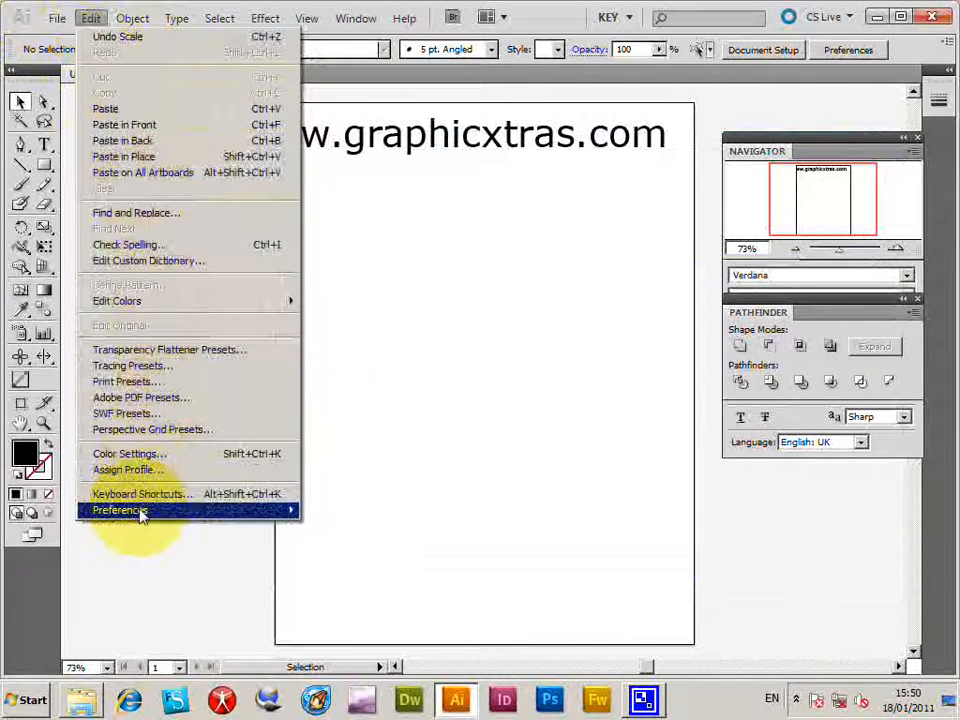
click(120, 510)
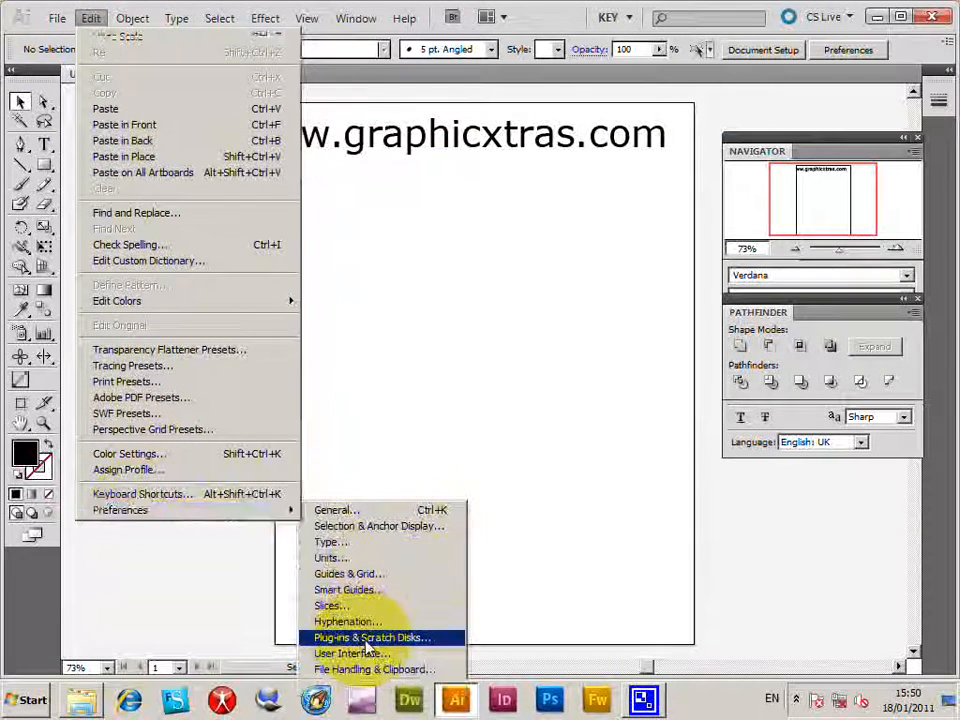
click(368, 636)
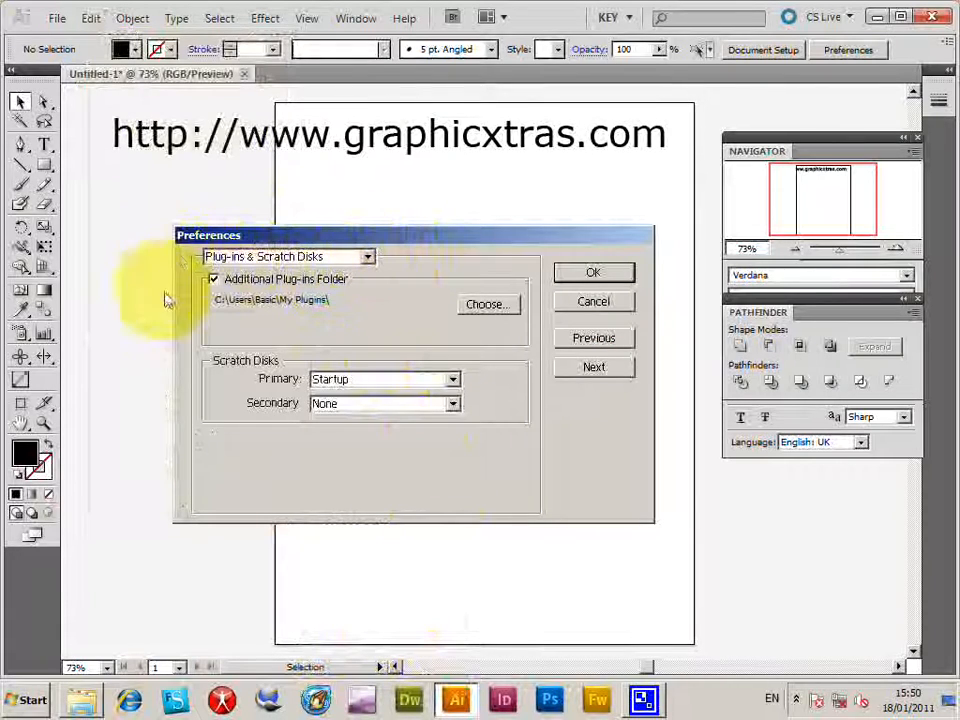
mouse_move(240, 290)
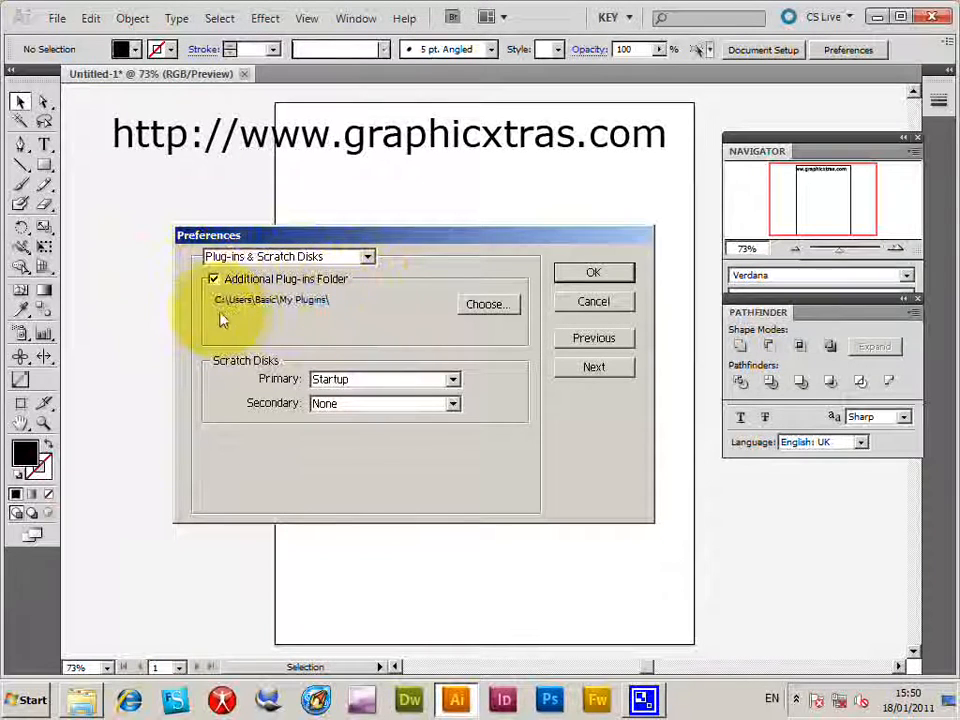
mouse_move(316, 318)
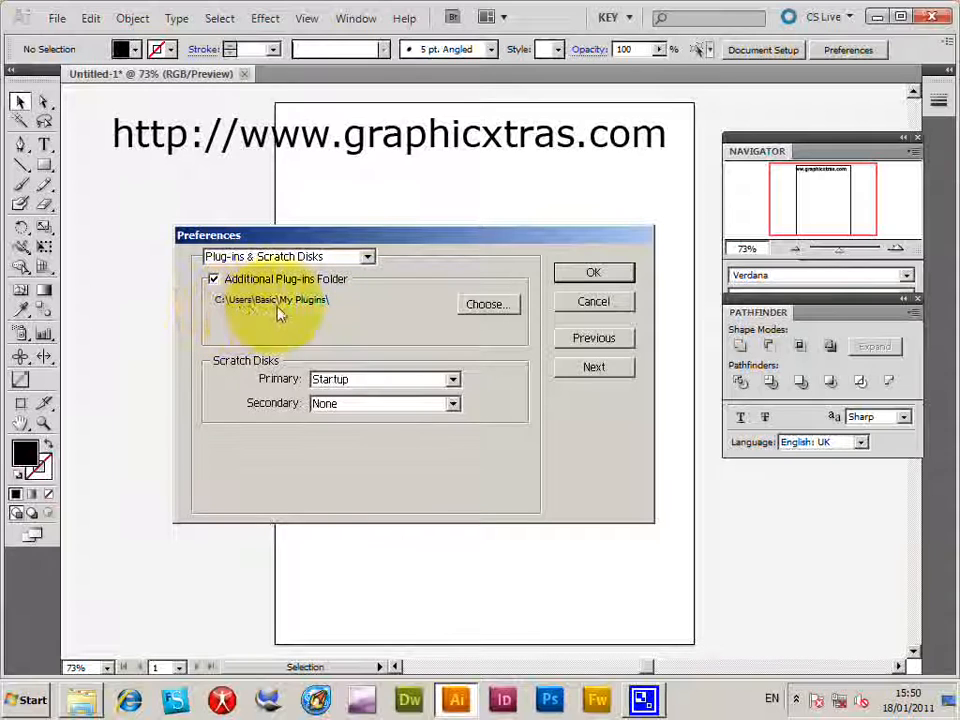
mouse_move(108, 616)
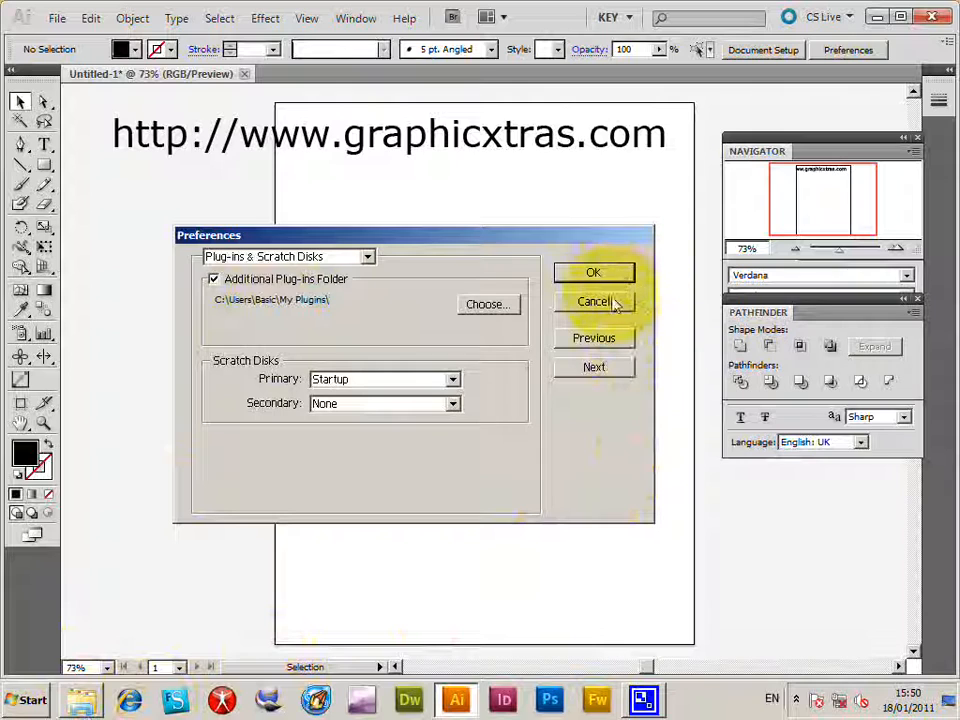
click(594, 300)
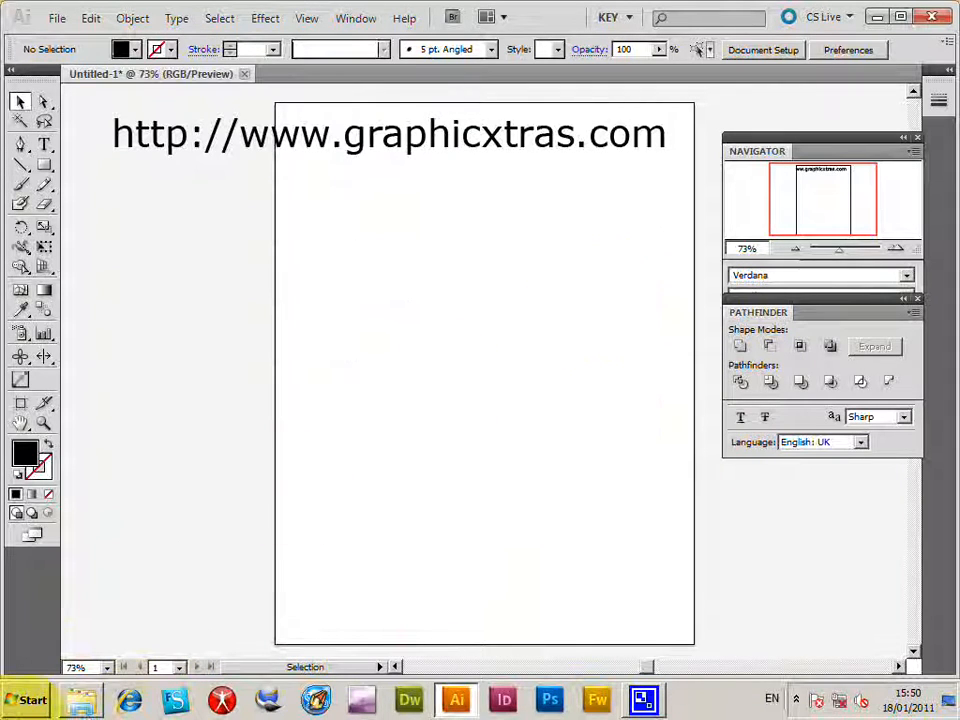
- Show GX06_PerspectiveGrid.aip inside the My Plugins folder in Explorer, then return to Illustrator
click(82, 700)
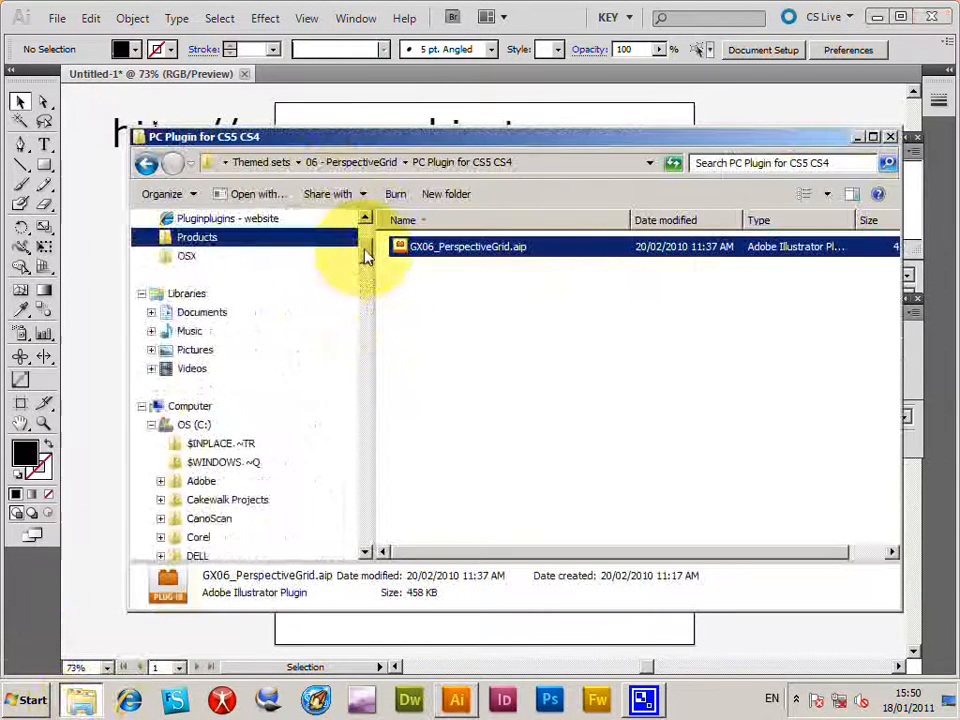
click(196, 292)
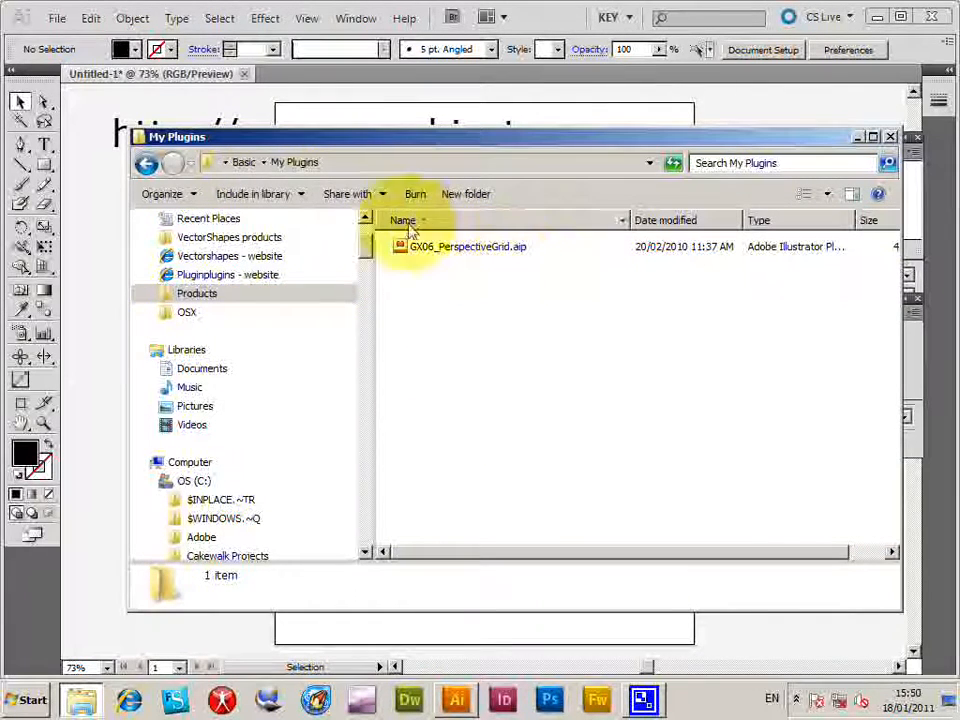
click(888, 136)
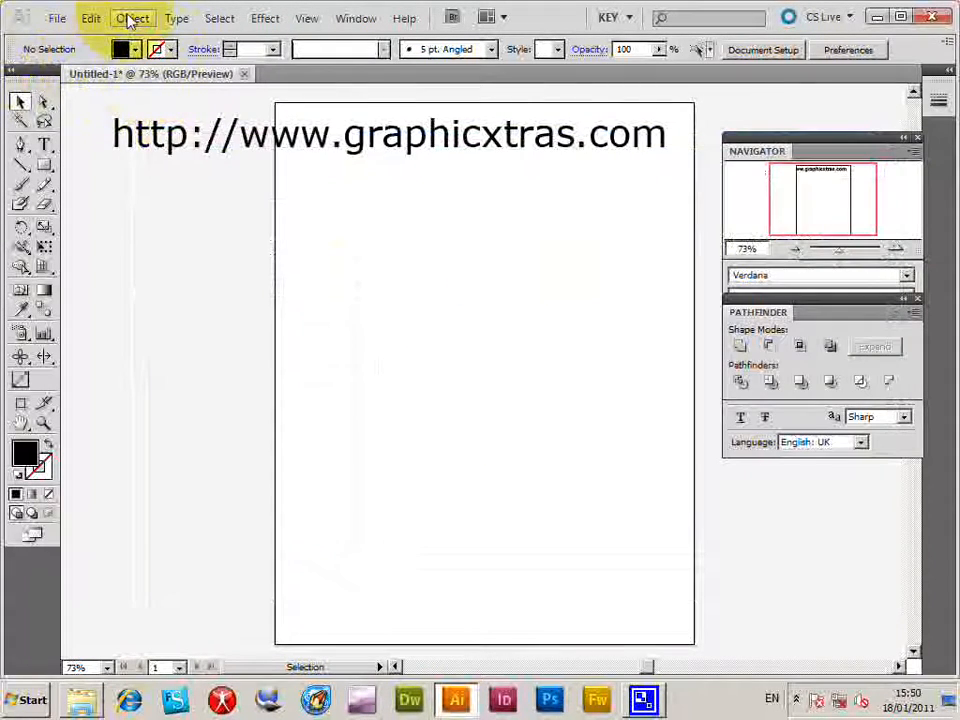
- Show the Object > Filters list, which now includes the Perspective Grid plug-in
click(132, 18)
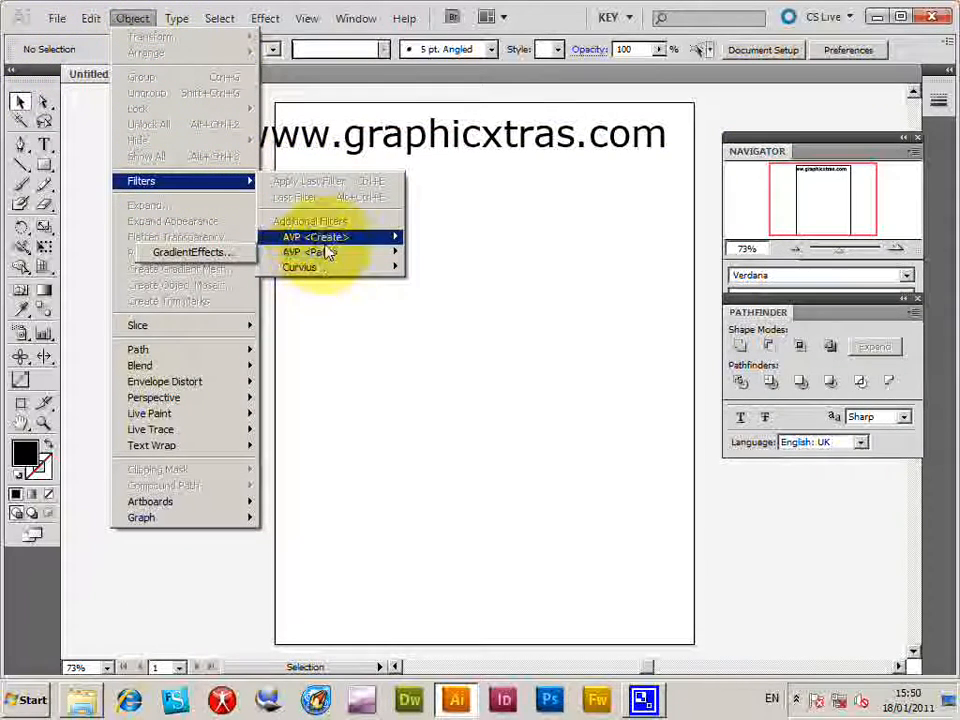
mouse_move(190, 236)
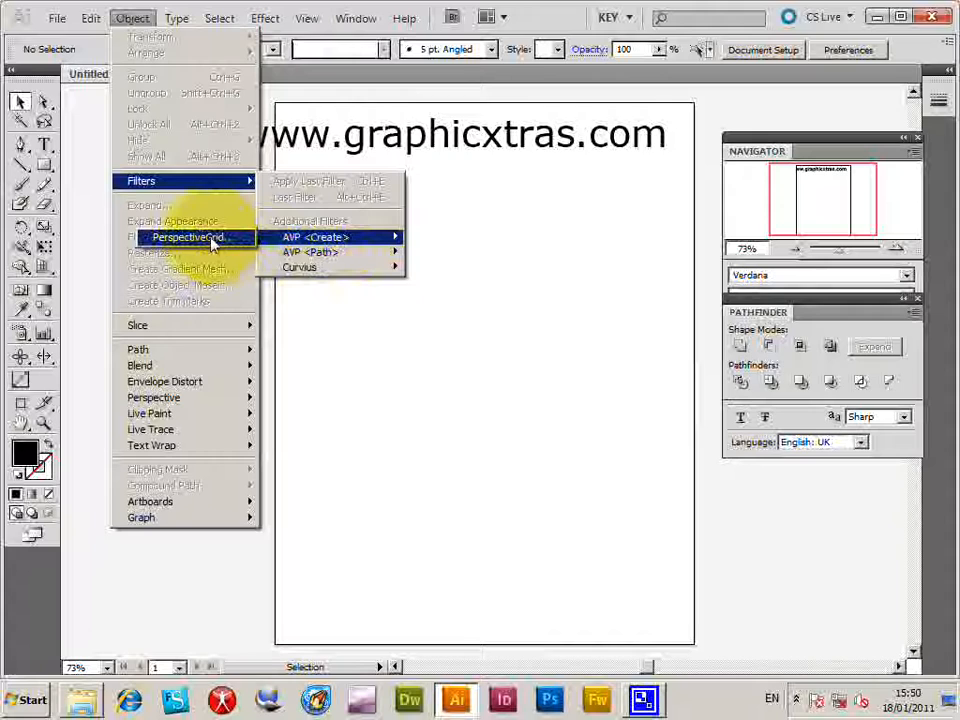
mouse_move(176, 220)
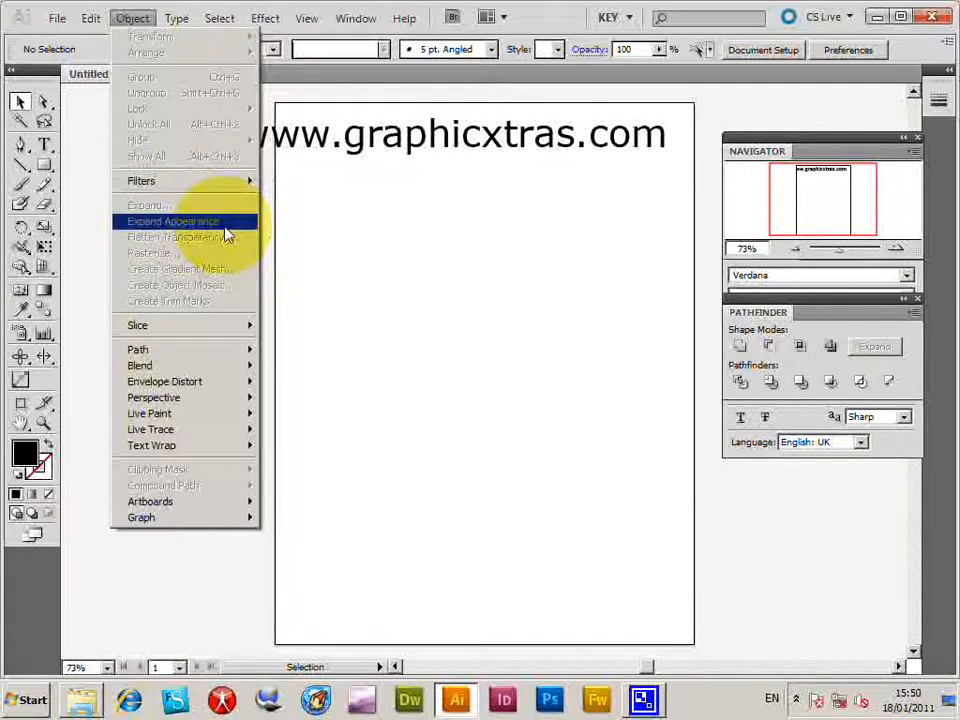